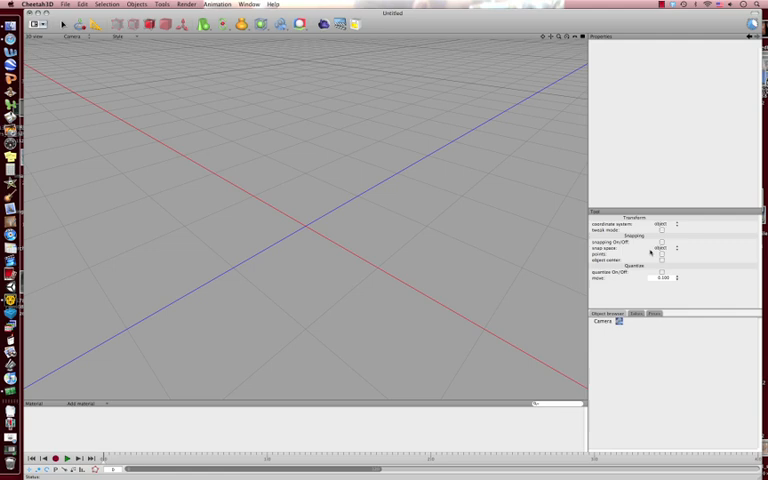
mouse_move(300, 120)
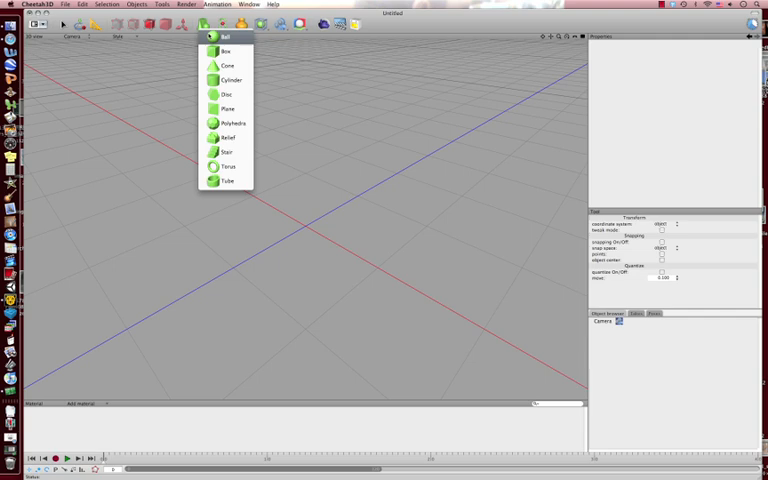
Add a Ball primitive to the empty scene from the toolbar objects menu.
click(228, 36)
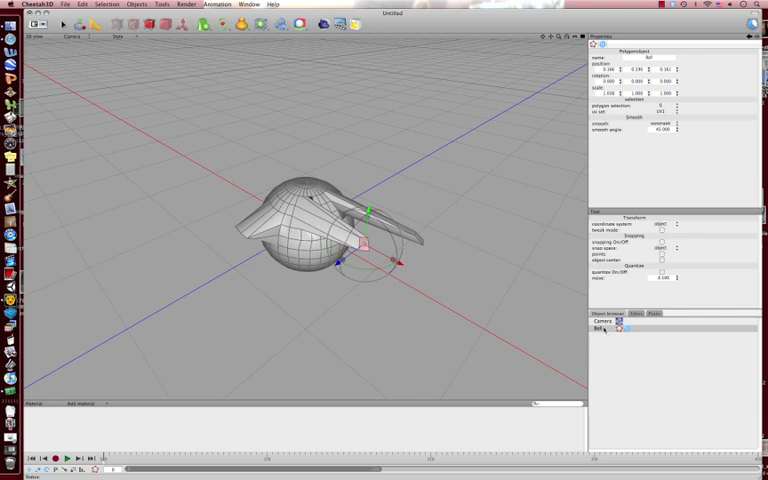
Delete the reshaped ball, leaving the scene as an empty grid.
click(602, 328)
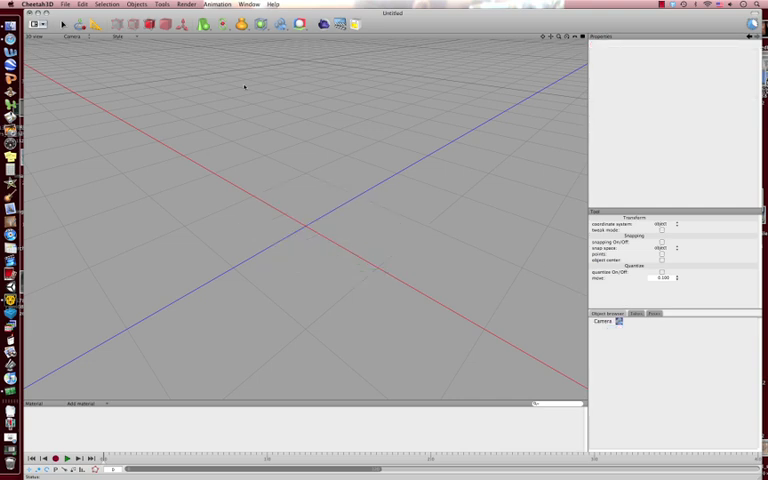
click(212, 24)
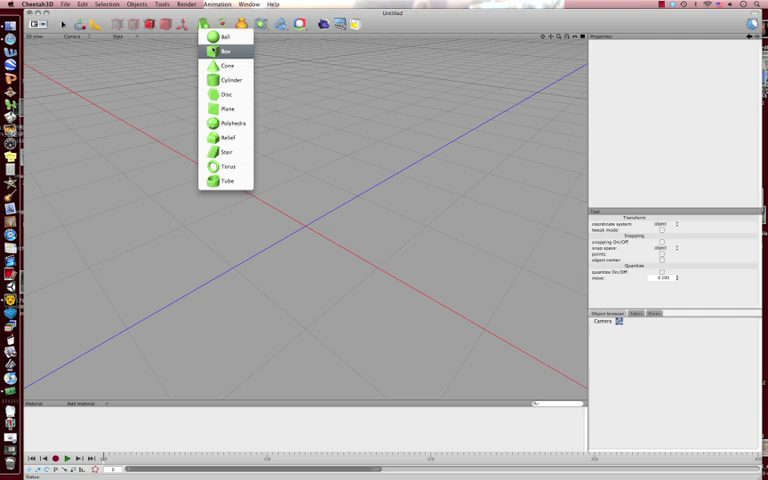
click(226, 52)
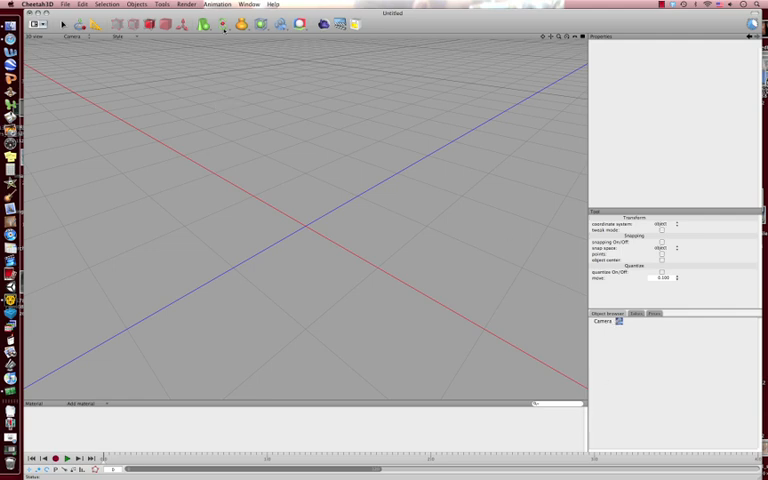
click(208, 24)
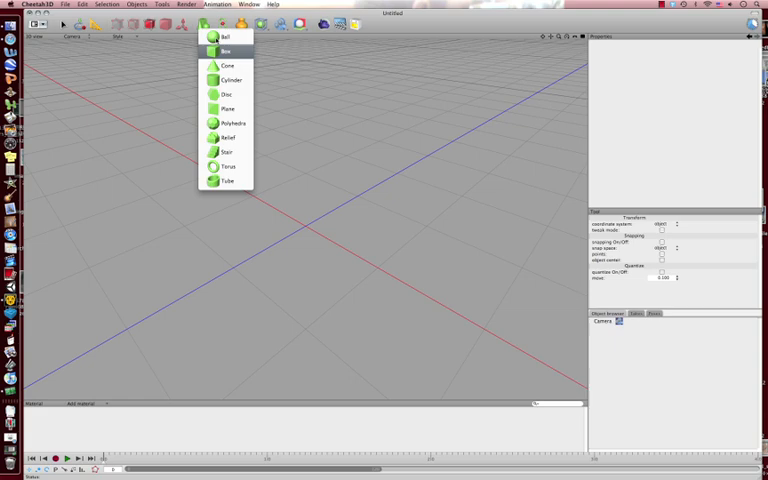
mouse_move(228, 136)
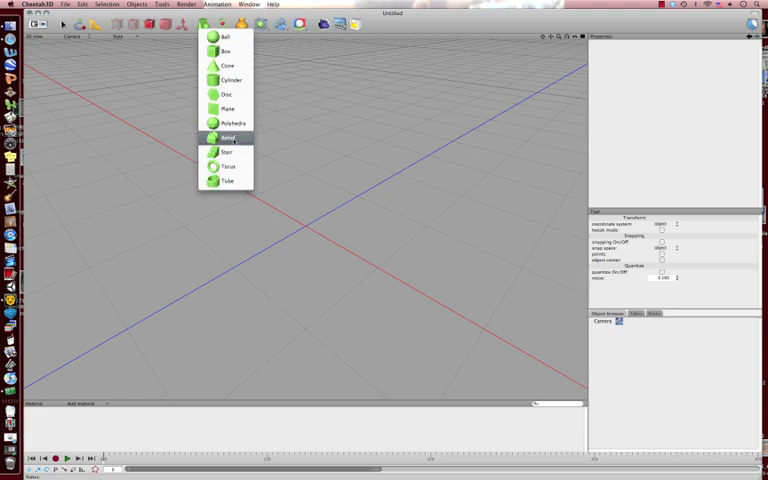
Add a Relief primitive to the scene from the toolbar objects menu.
click(226, 136)
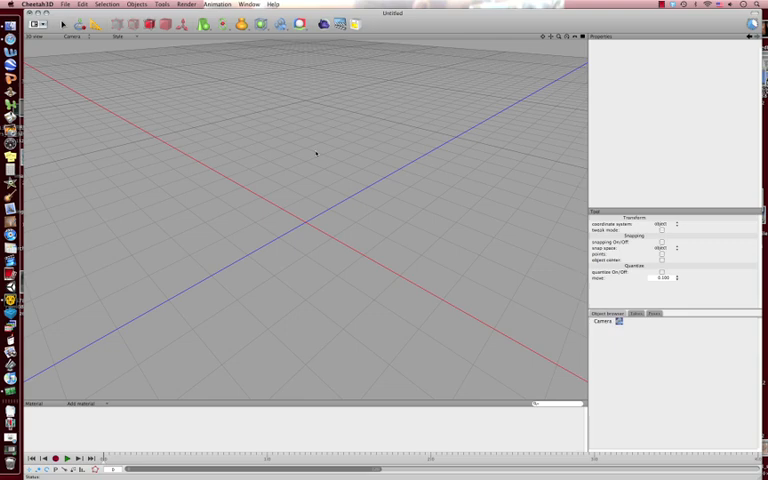
mouse_move(320, 152)
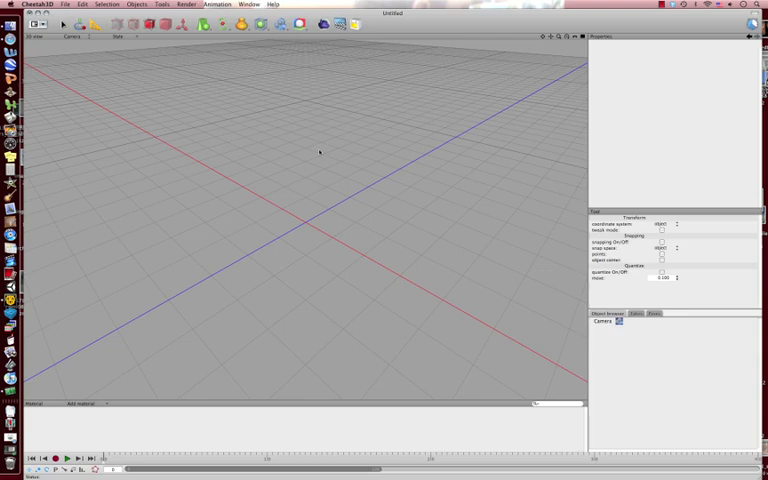